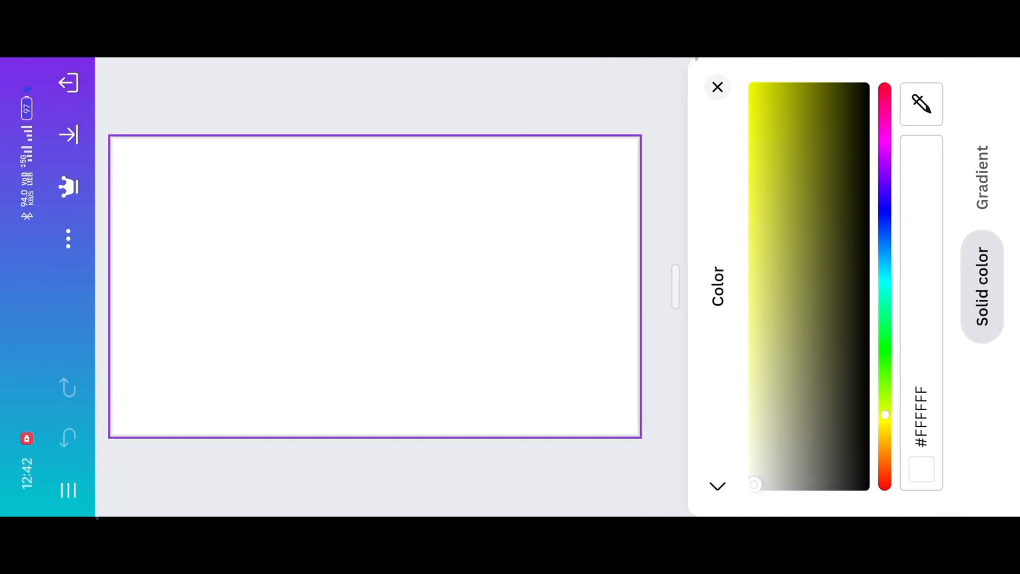
Step: Give the card a sage-green background with brown wavy corner shapes and a brown centre circle
left_click(774, 397)
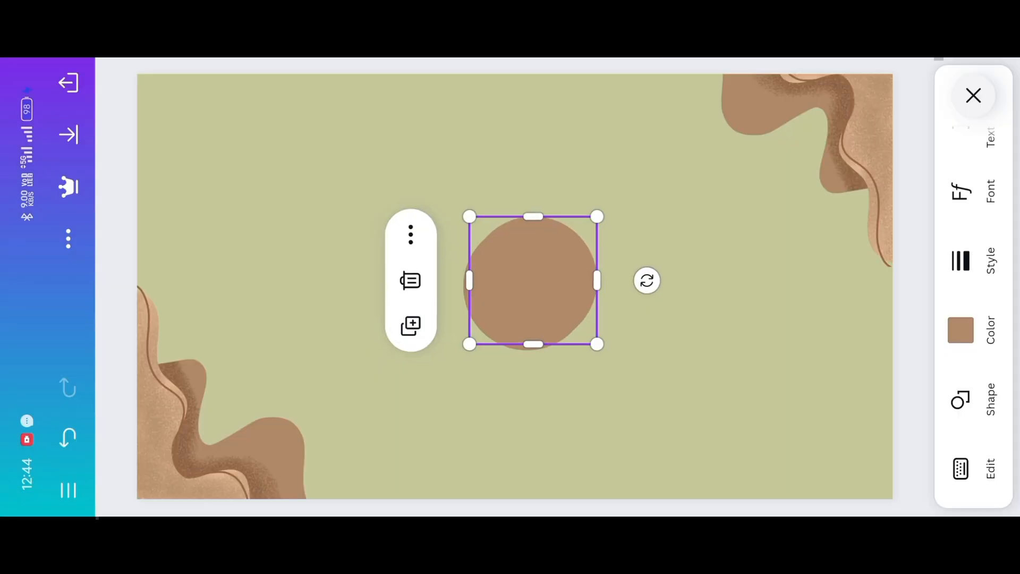
Step: Move the brown circle to the bottom-right corner and place a copy top-left
left_click_drag(532, 280, 783, 403)
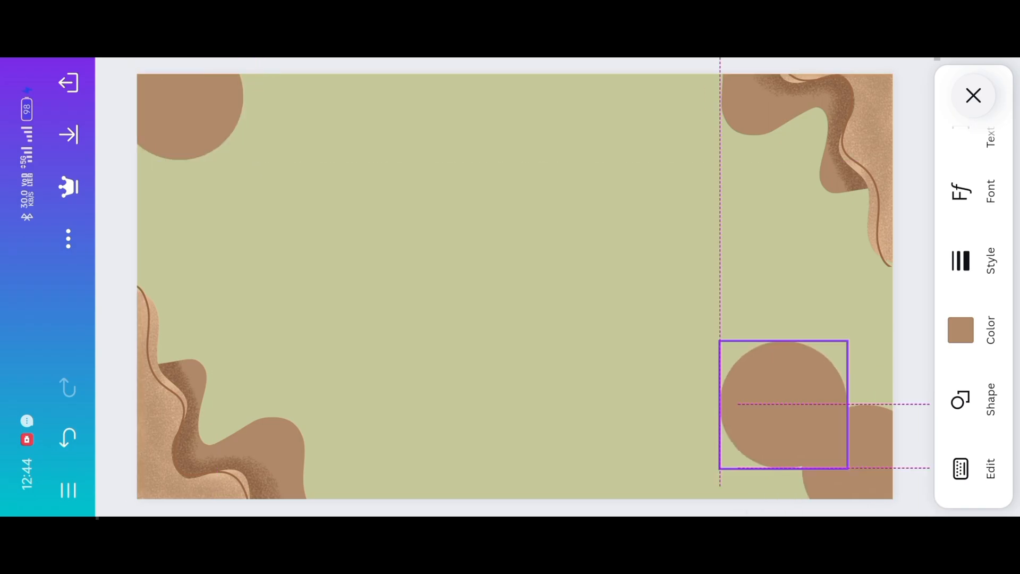
left_click(959, 329)
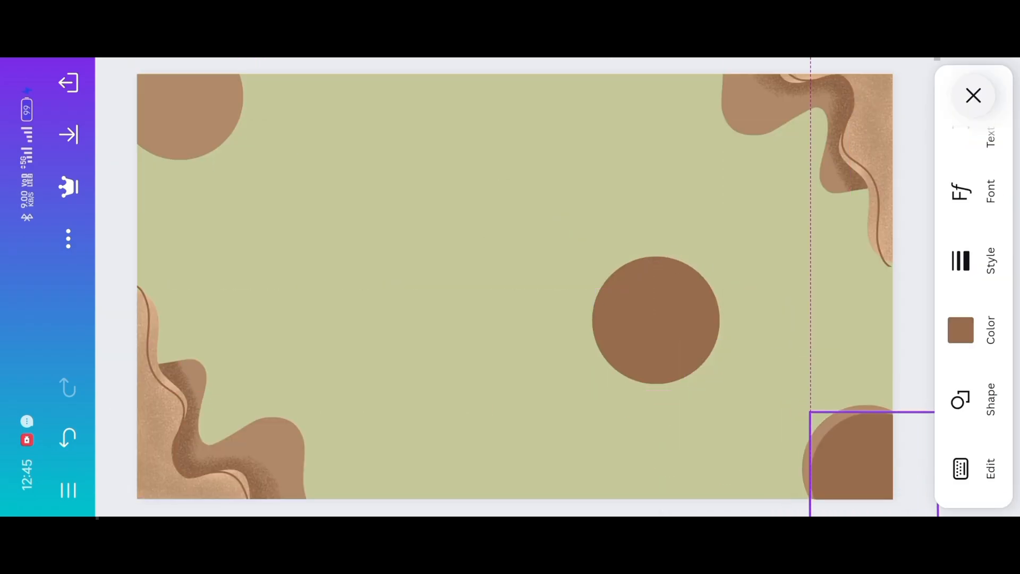
left_click(973, 95)
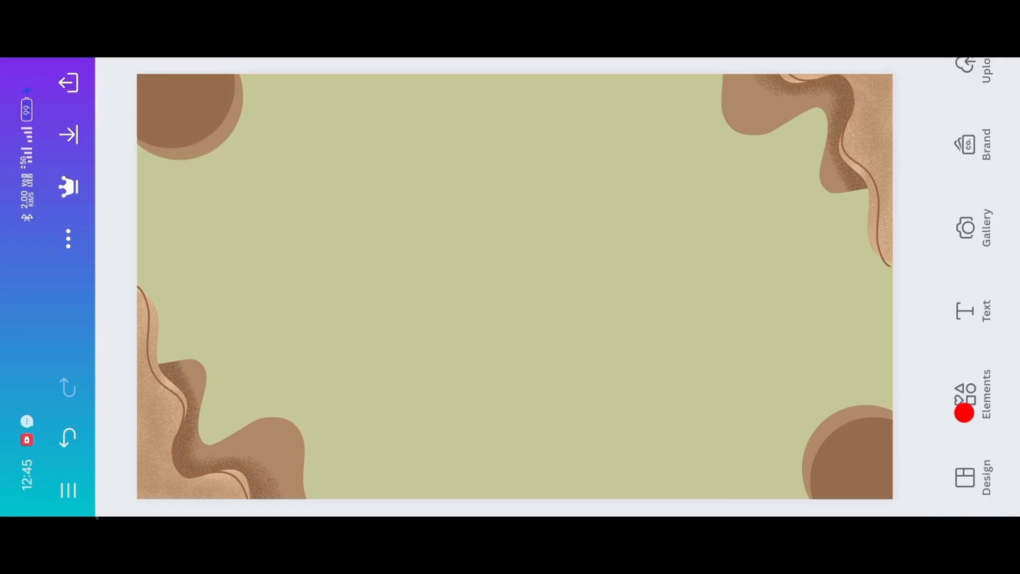
left_click(984, 404)
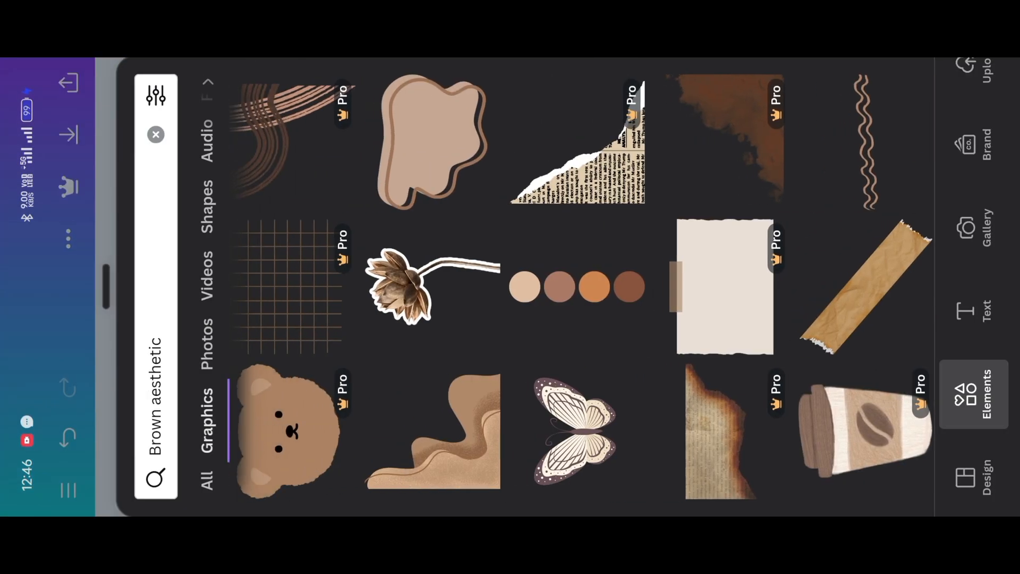
Step: Add 'Dark brown paper' blob shapes and a dried flower sprig from the element search
left_click(432, 140)
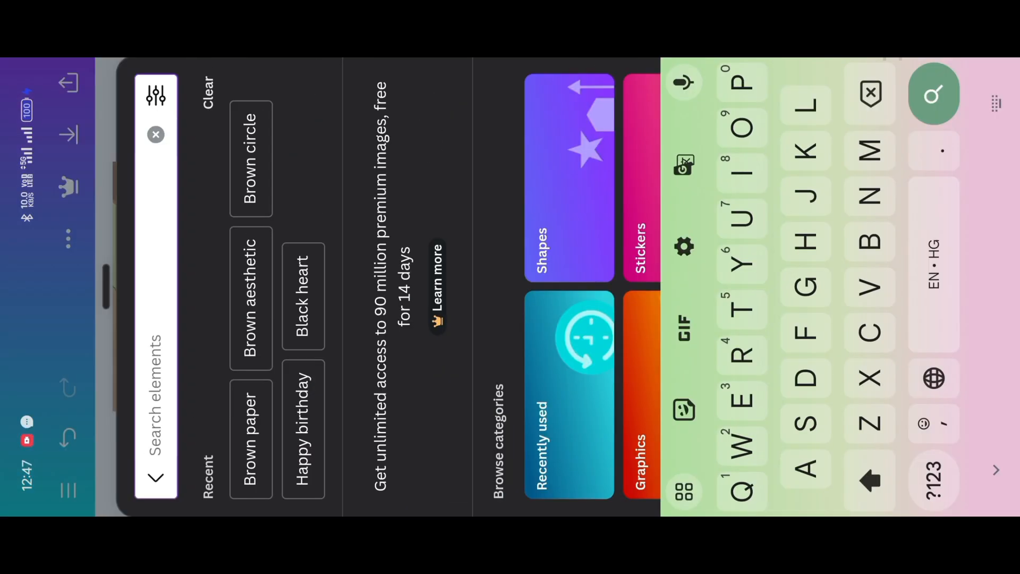
type("Dark brown p")
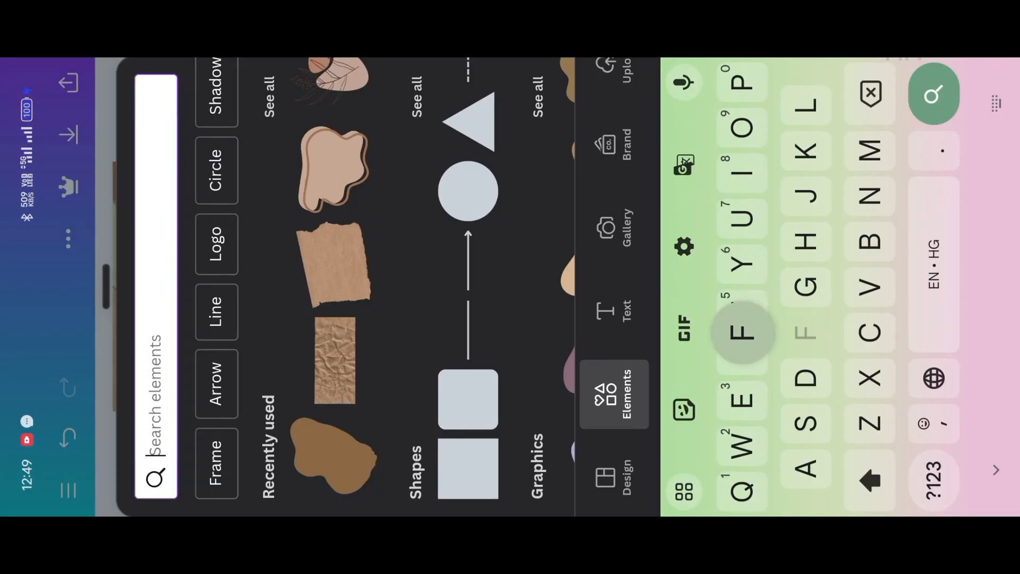
type("Flower")
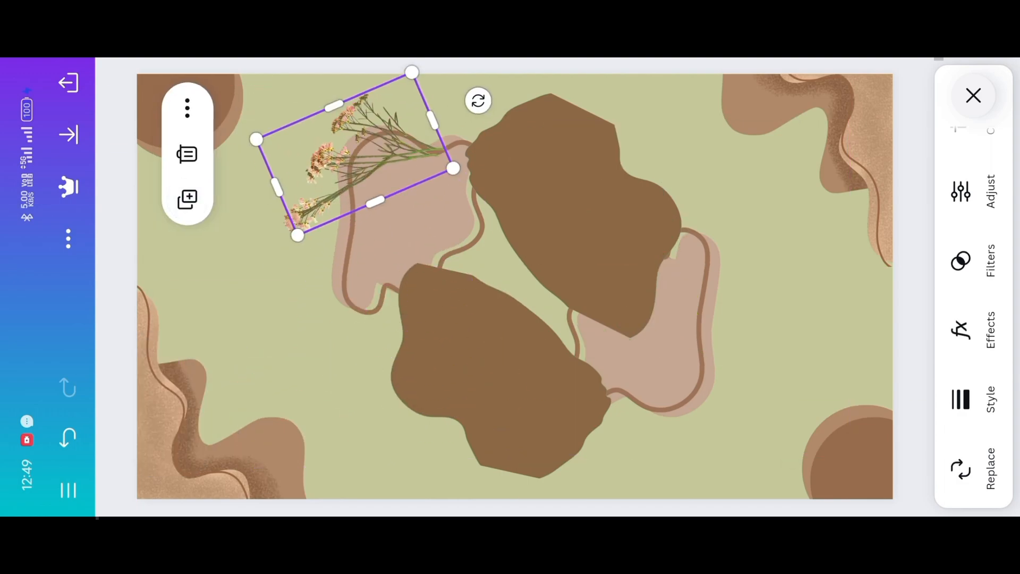
Step: Place the tilted flower sprig top-left, add more flowers and a scalloped photo frame
left_click_drag(354, 163, 664, 404)
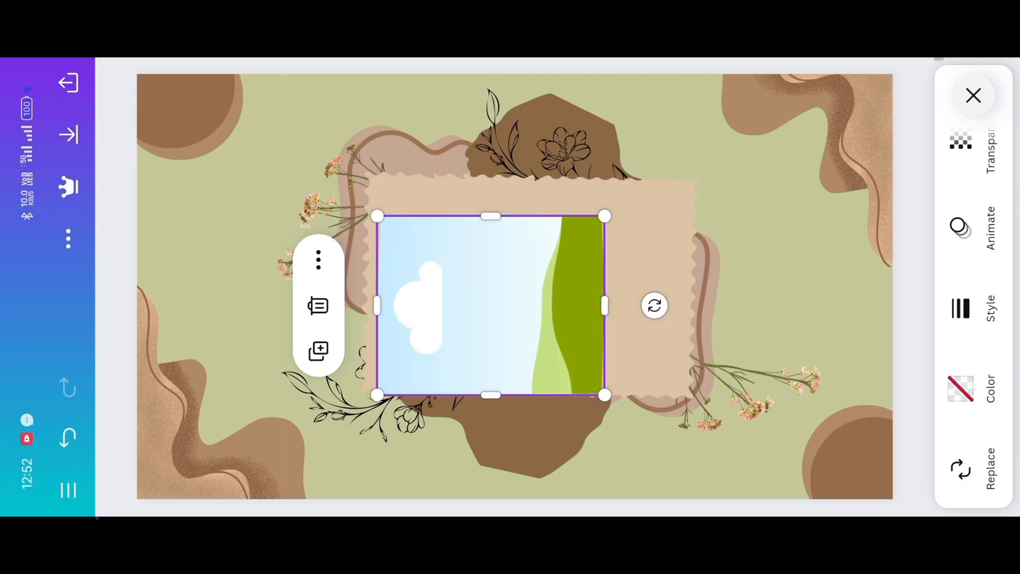
left_click(960, 469)
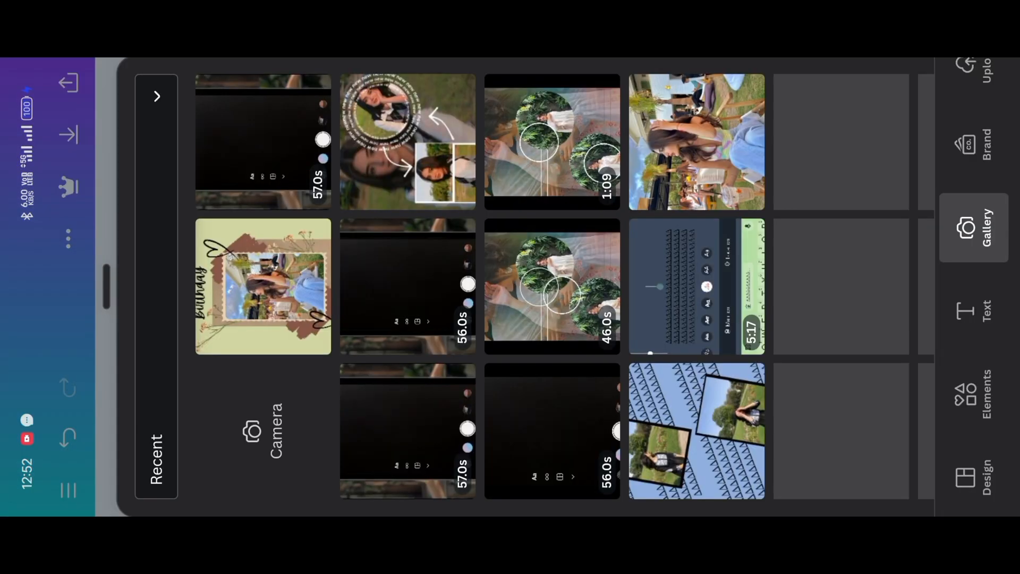
Step: Fill the scalloped frame with a gallery photo and add a small 'Happy Birthday' caption
left_click(263, 285)
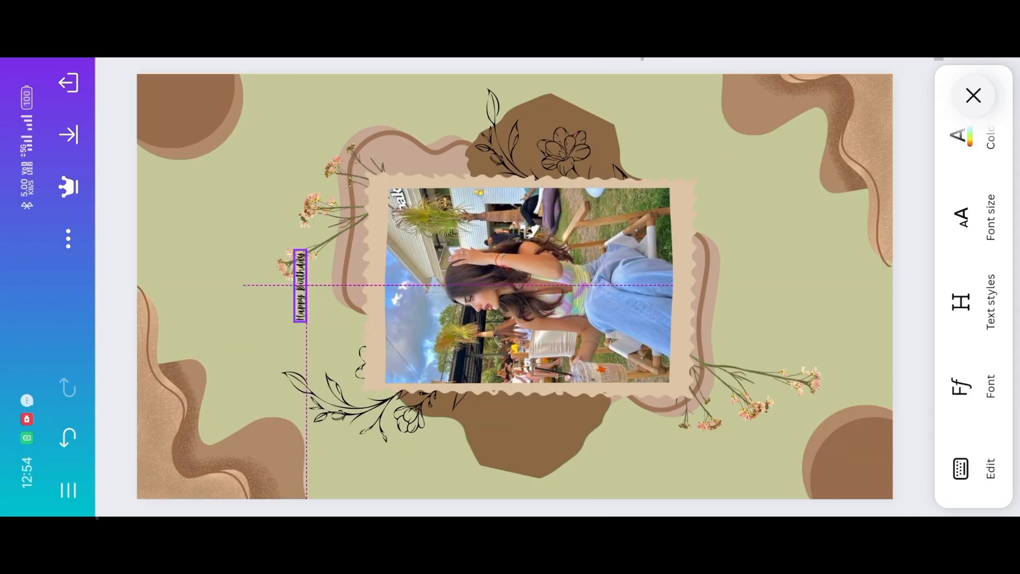
left_click(302, 290)
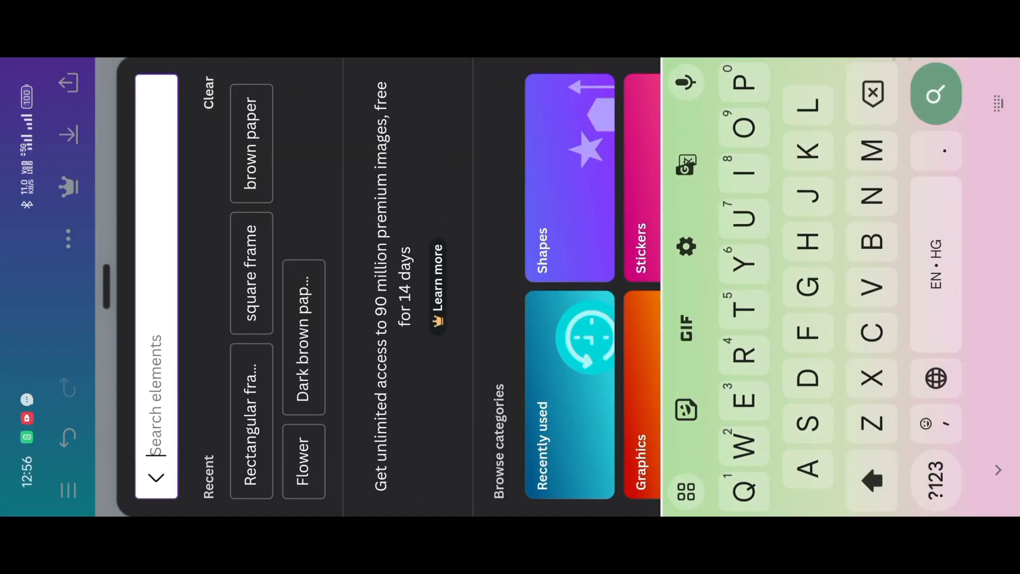
Step: Add black 'Heart' doodles to two corners and enlarge the 'Happy Birthday' script
type("Heart")
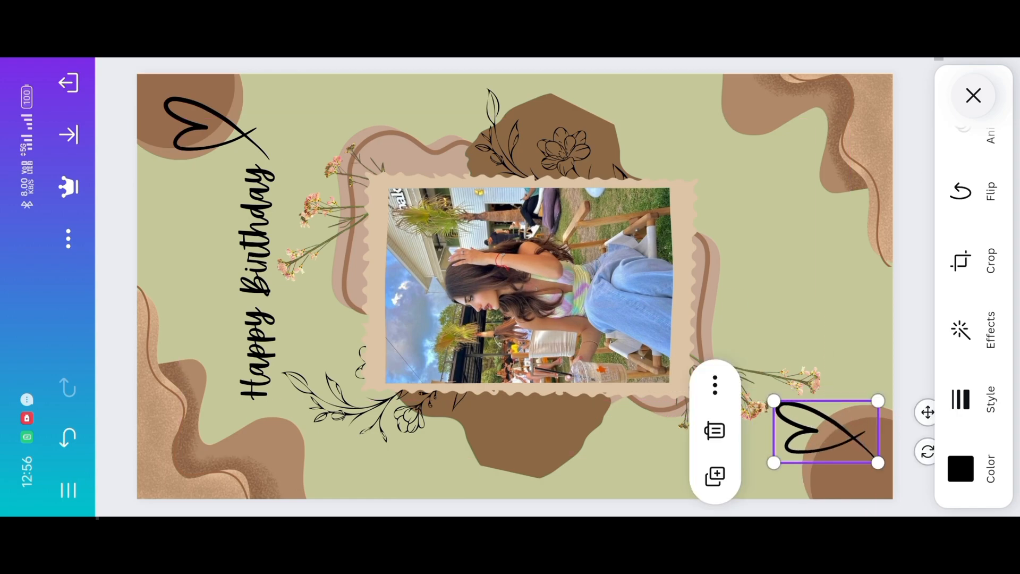
left_click(974, 95)
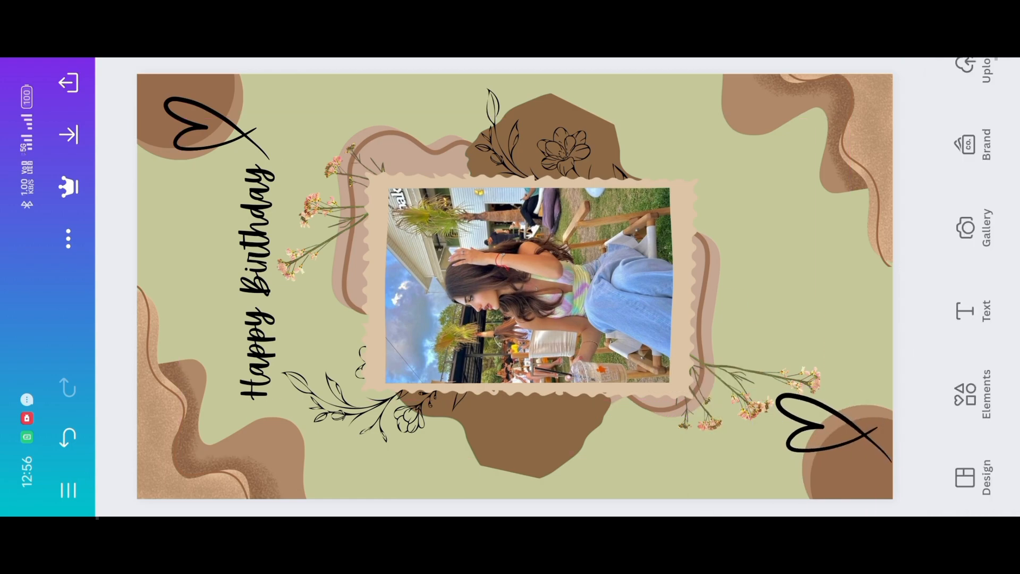